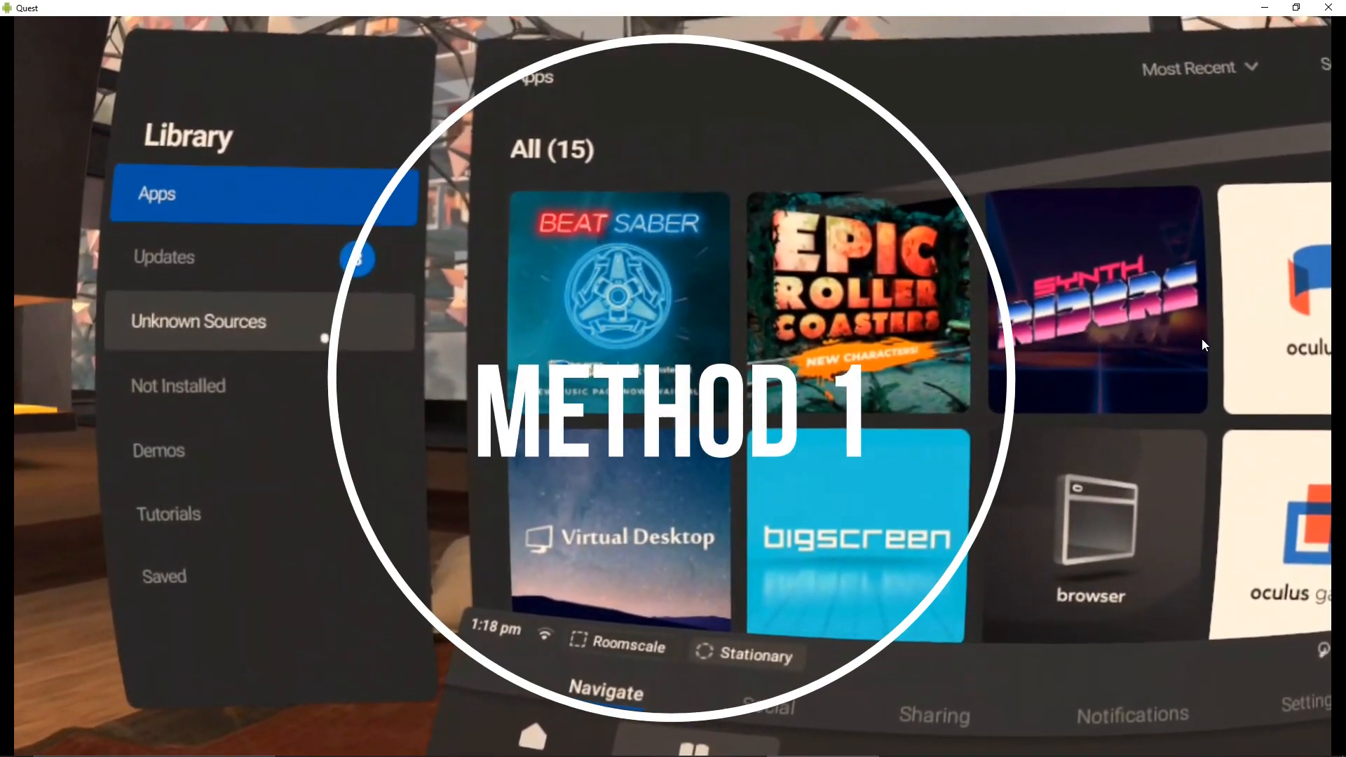
Switch from the Quest library to the BMBF upload page with Downloads open.
click(198, 321)
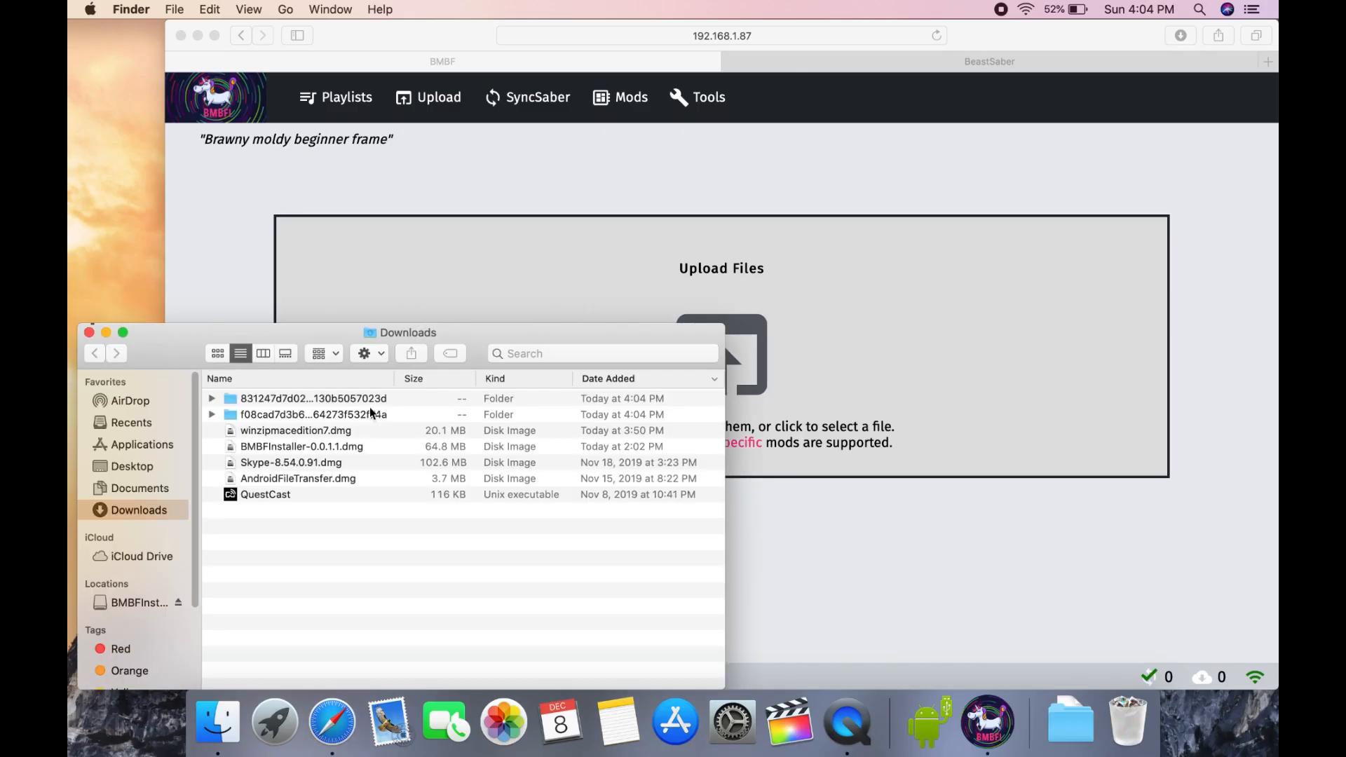
Compress the first song folder and drag the zip onto BMBF's Upload Files box.
click(313, 397)
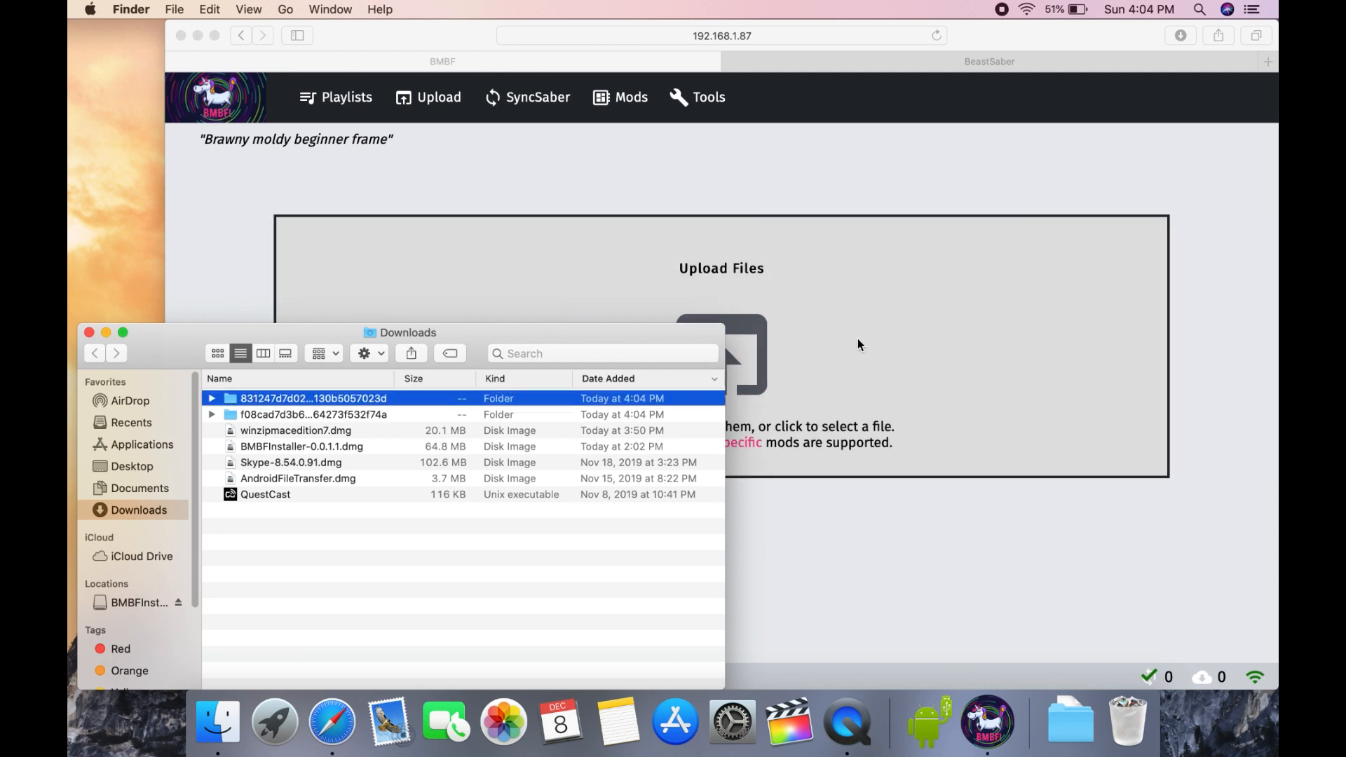
mouse_move(379, 427)
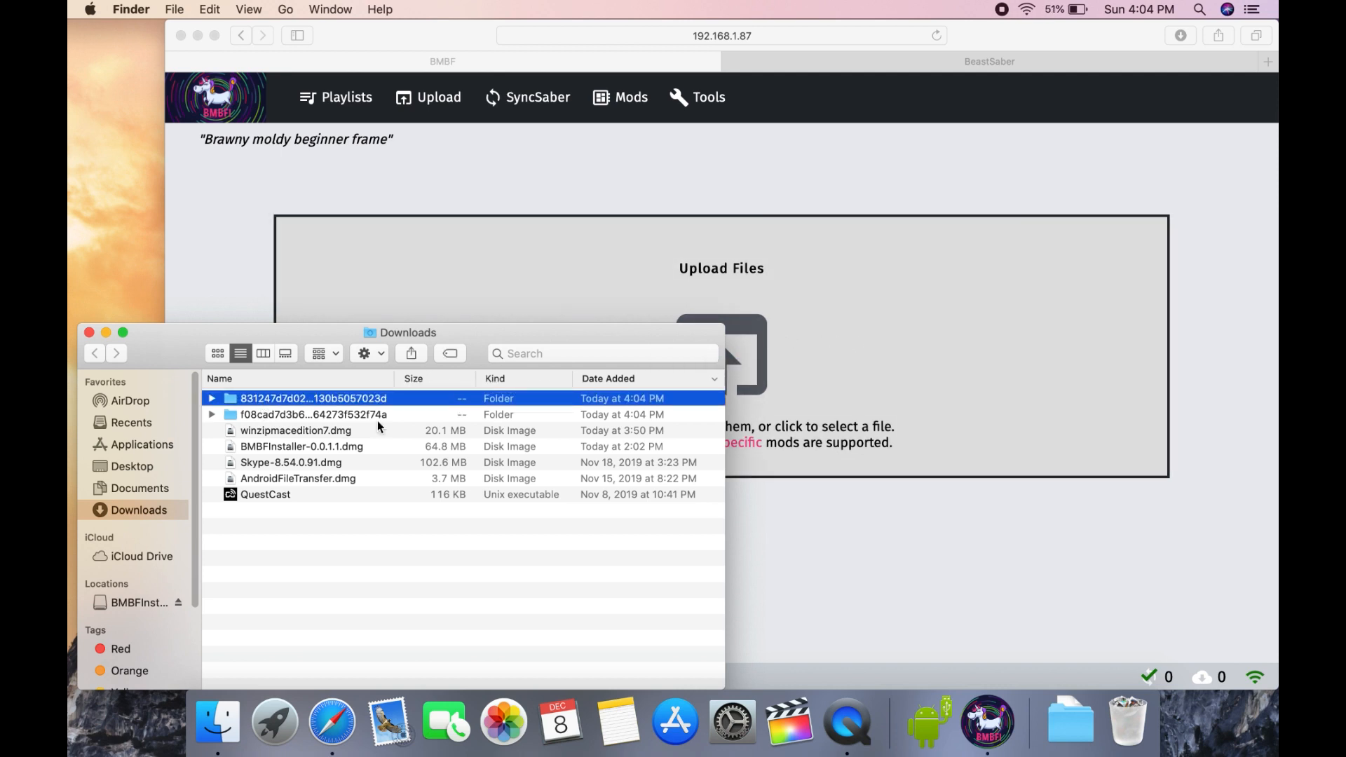
right_click(313, 397)
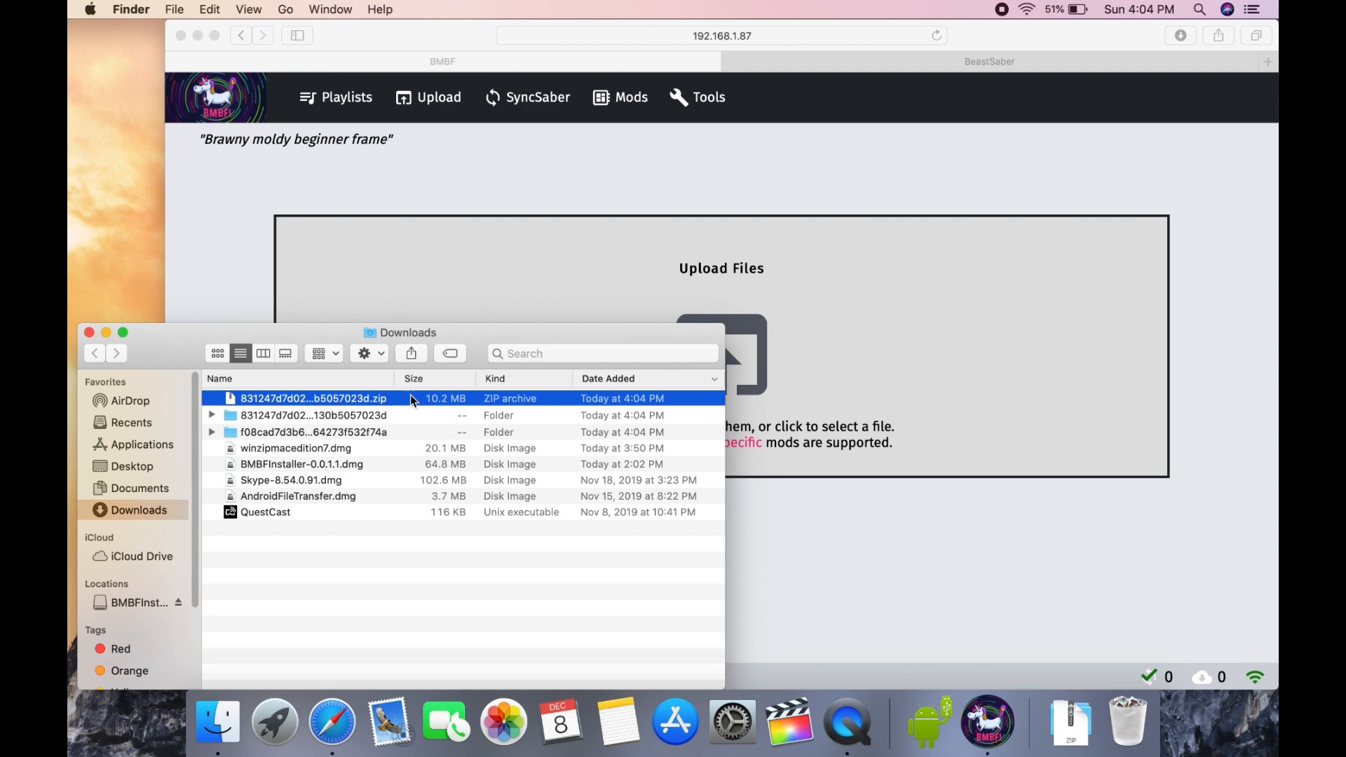
drag(314, 397, 755, 336)
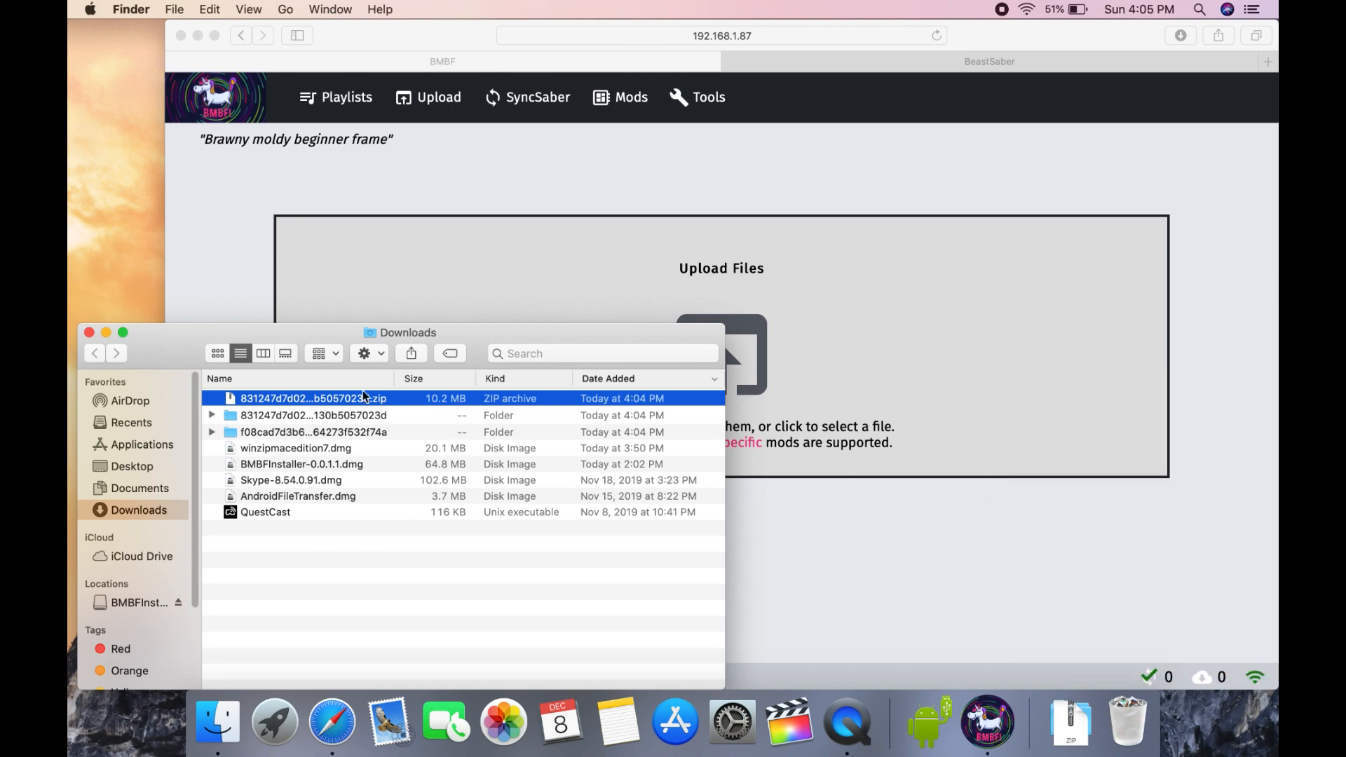
right_click(313, 397)
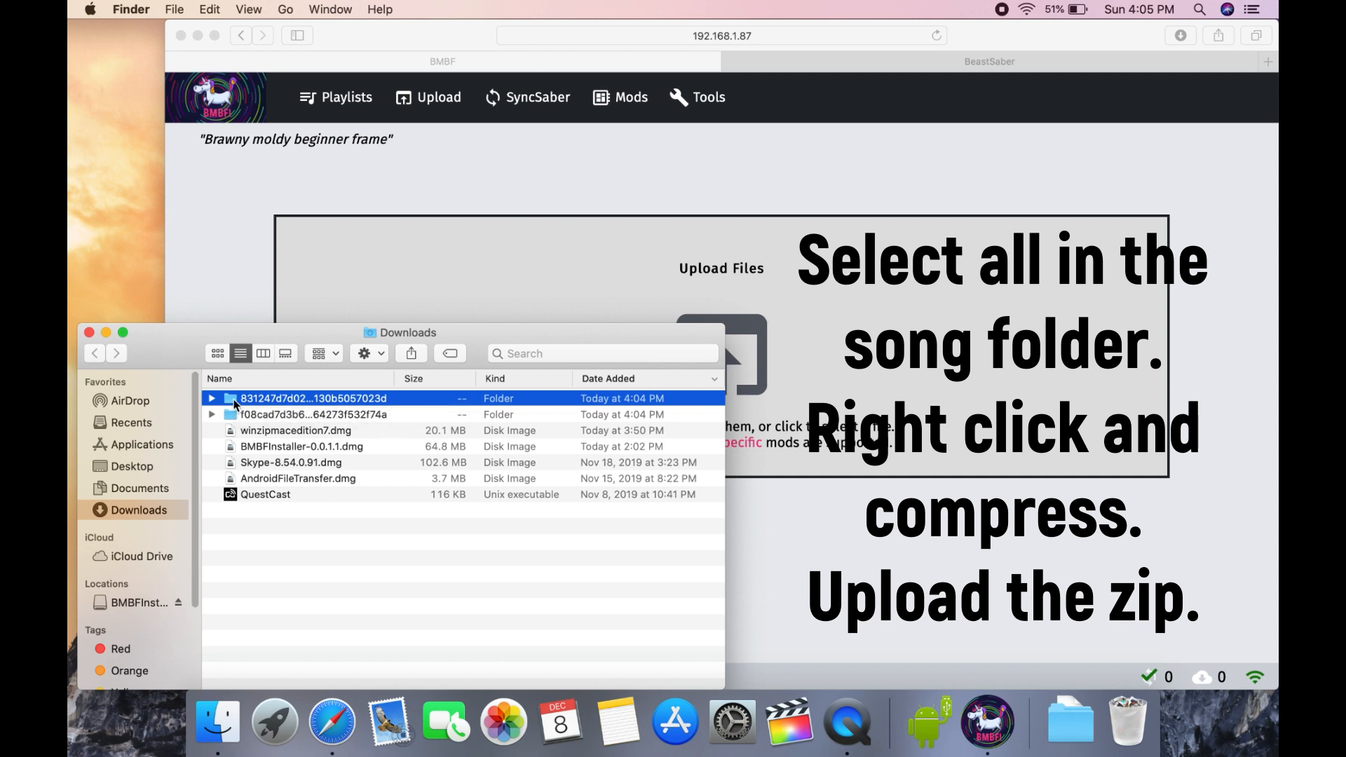
Open the first song folder and compress its six files into one archive.
double_click(314, 397)
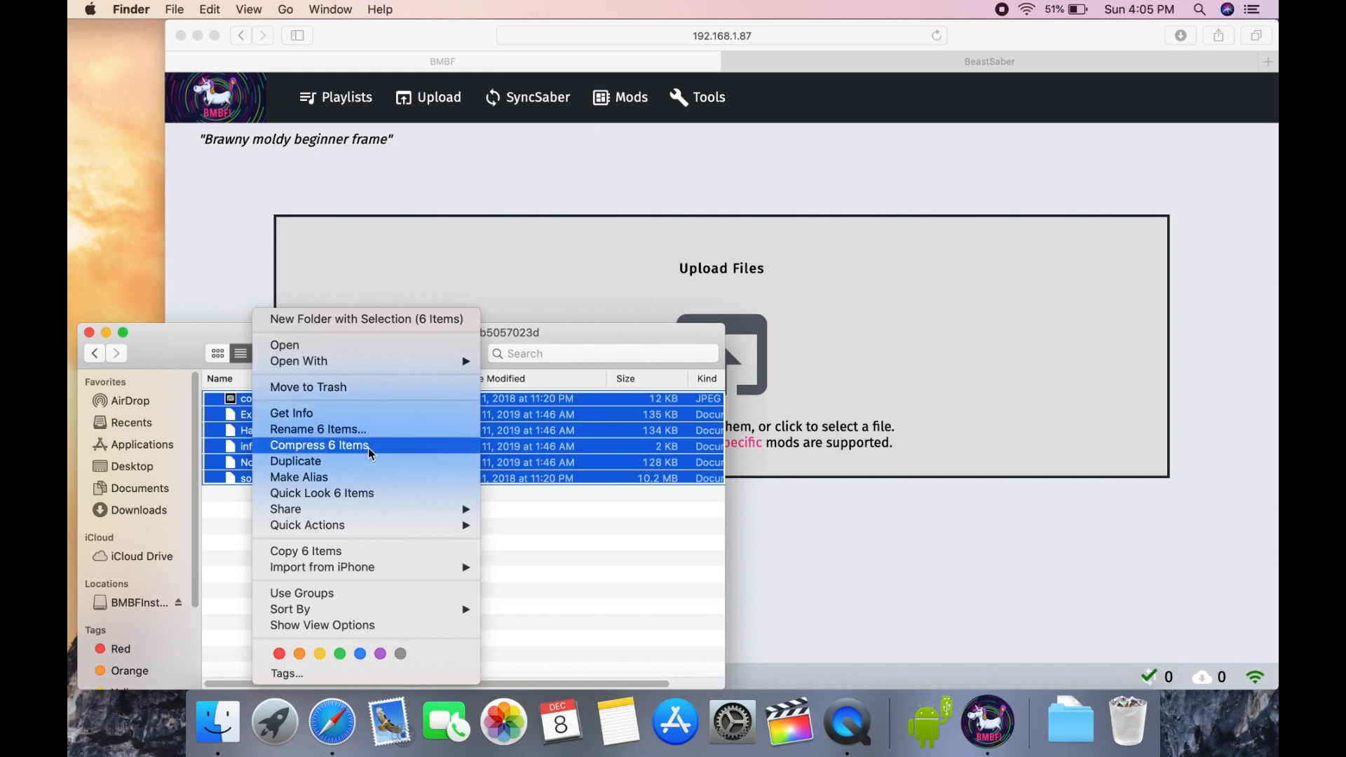
click(318, 444)
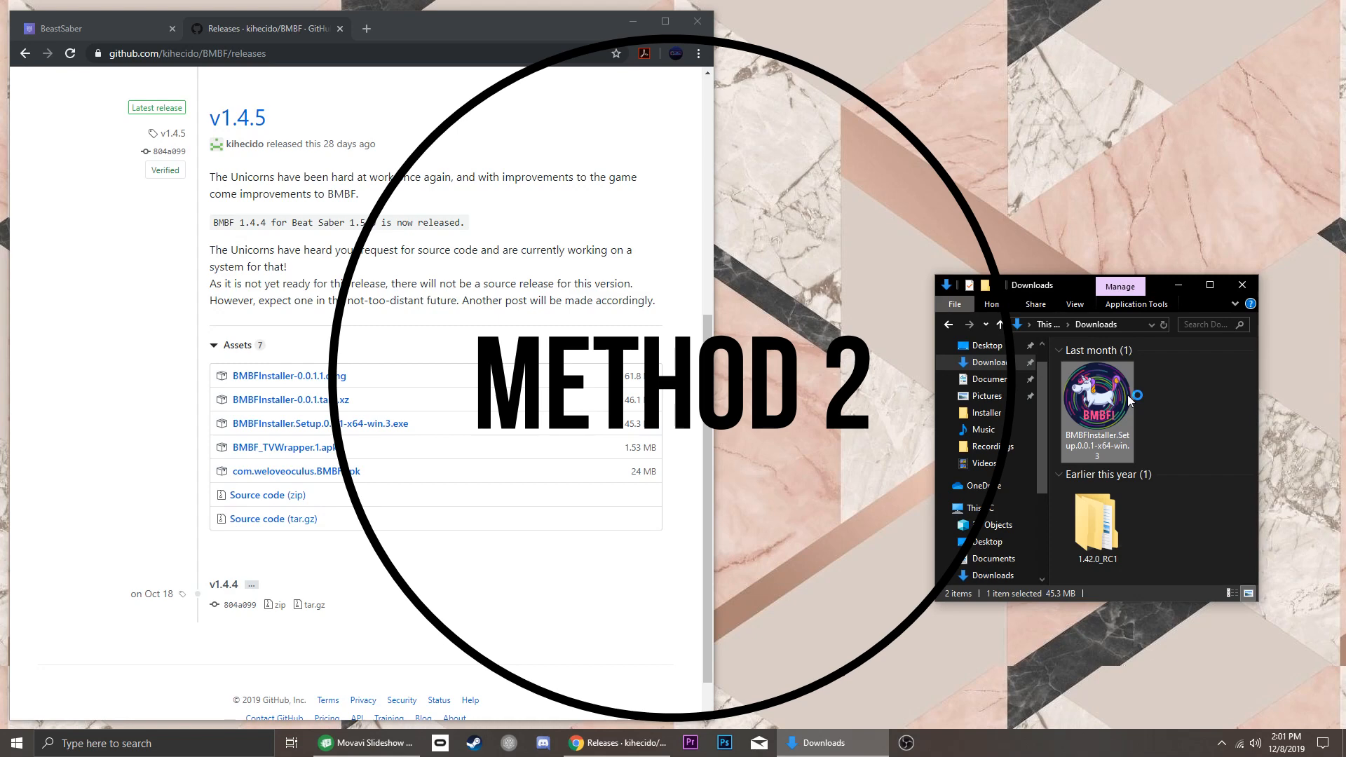
Run BMBFInstaller Setup with 'Only for me' and install it.
double_click(1096, 394)
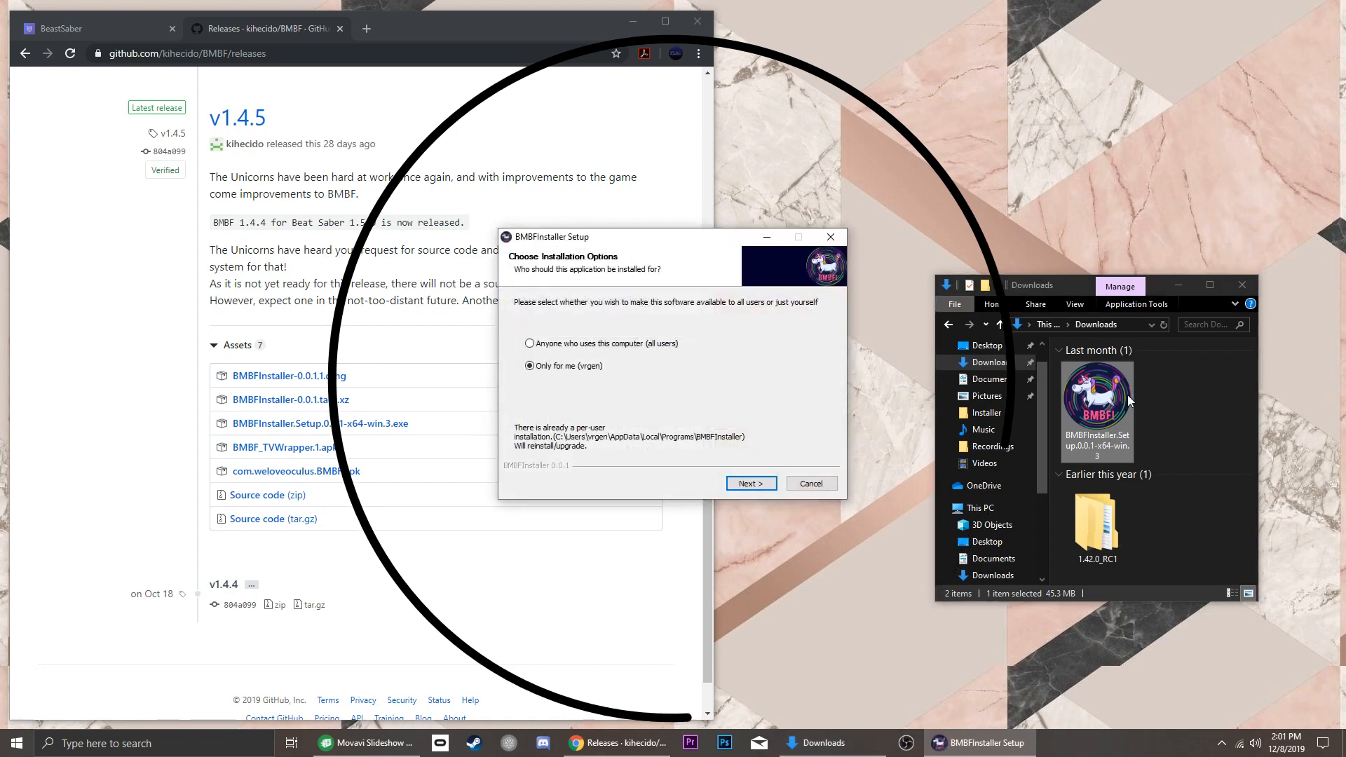
click(750, 483)
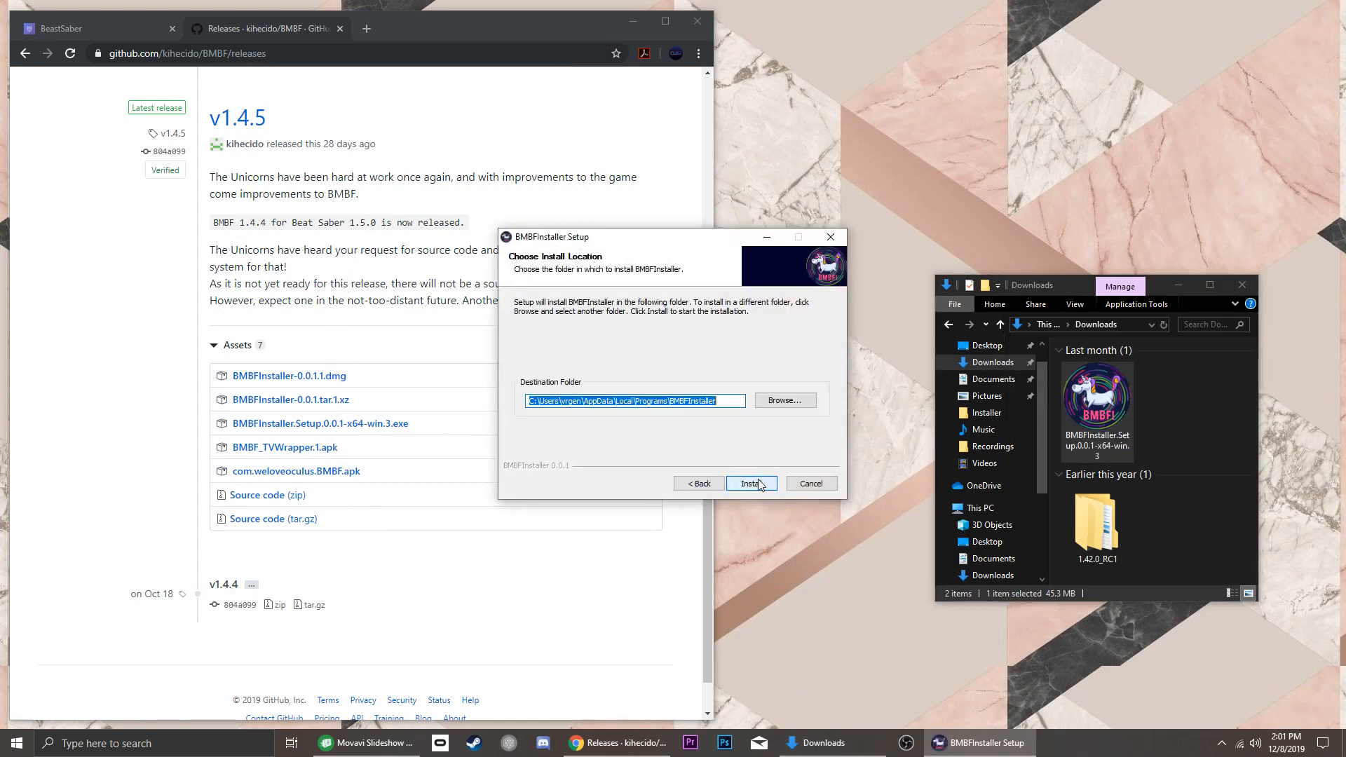
click(749, 483)
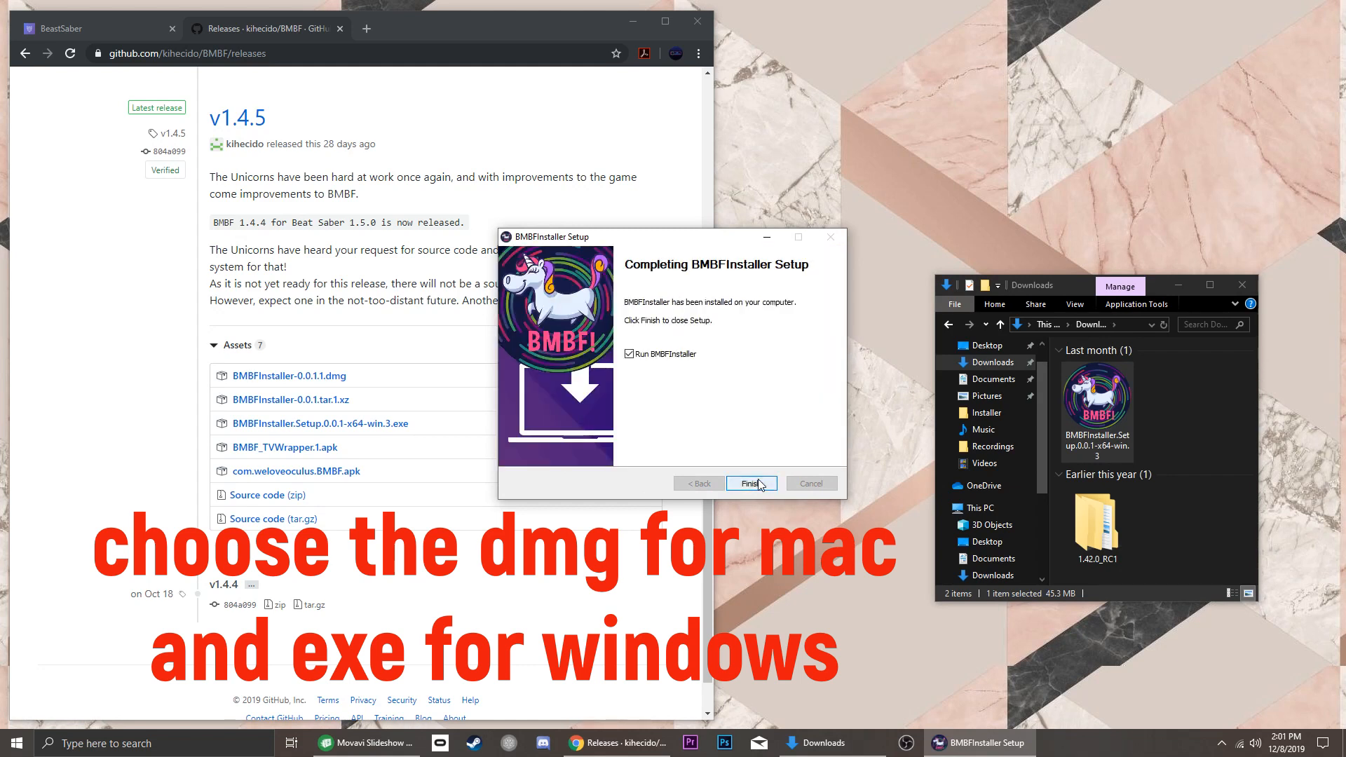
Launch BMBF Installer, connect the Quest, and load the BMBF page in Chrome.
click(749, 482)
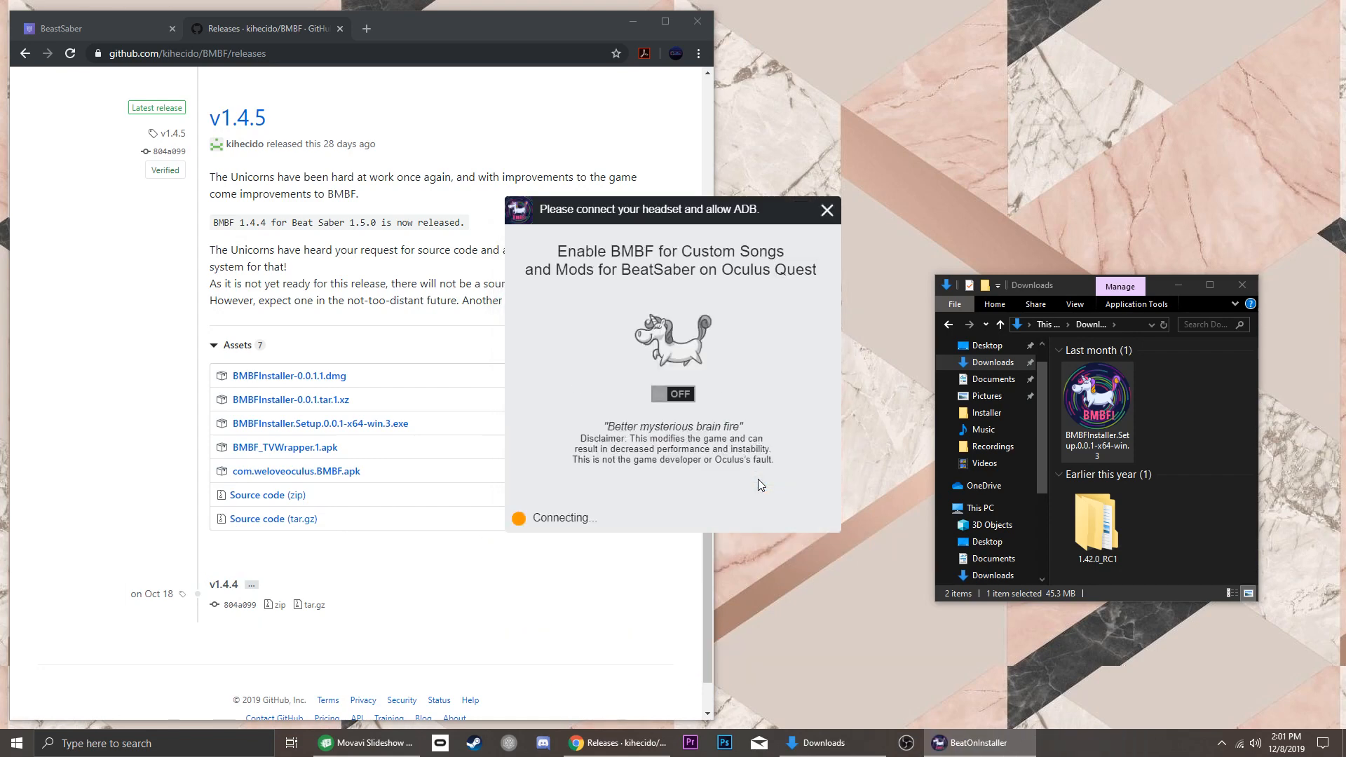
mouse_move(575, 523)
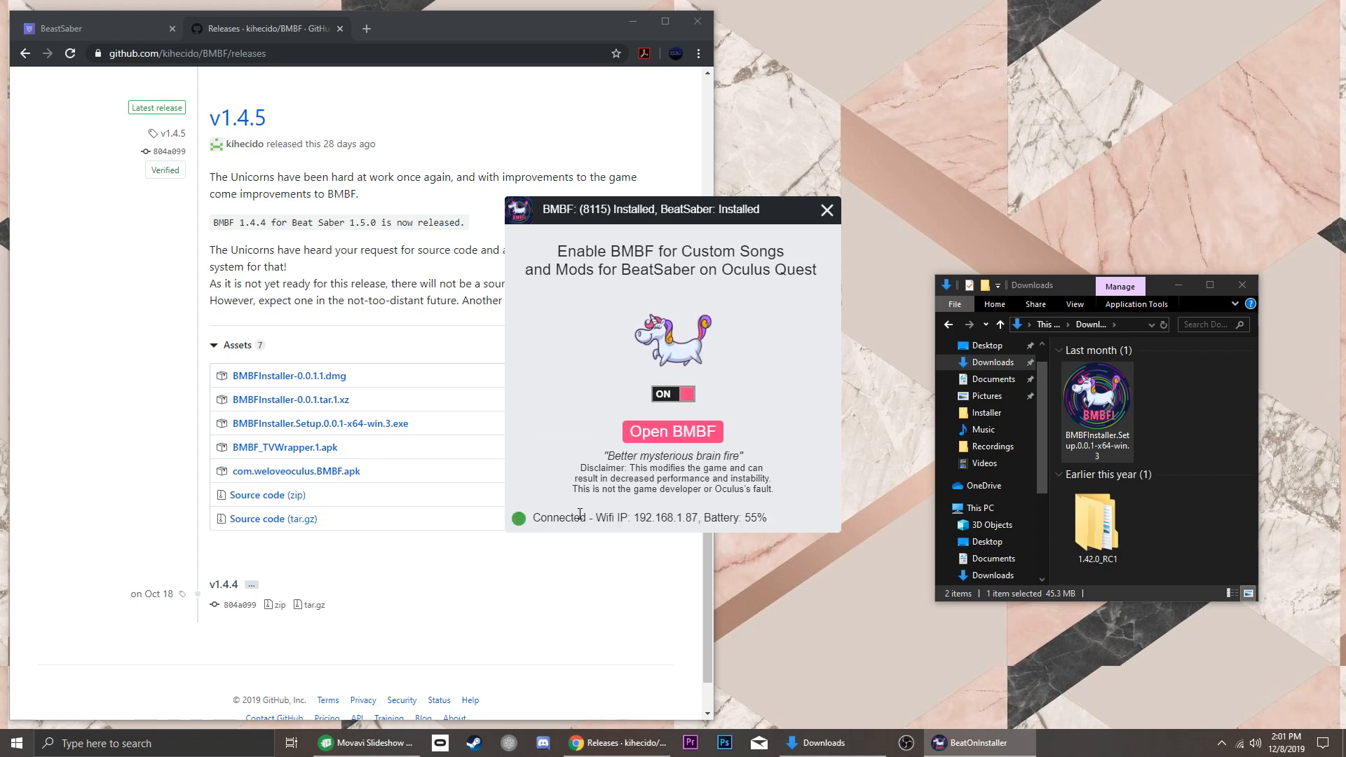
click(672, 431)
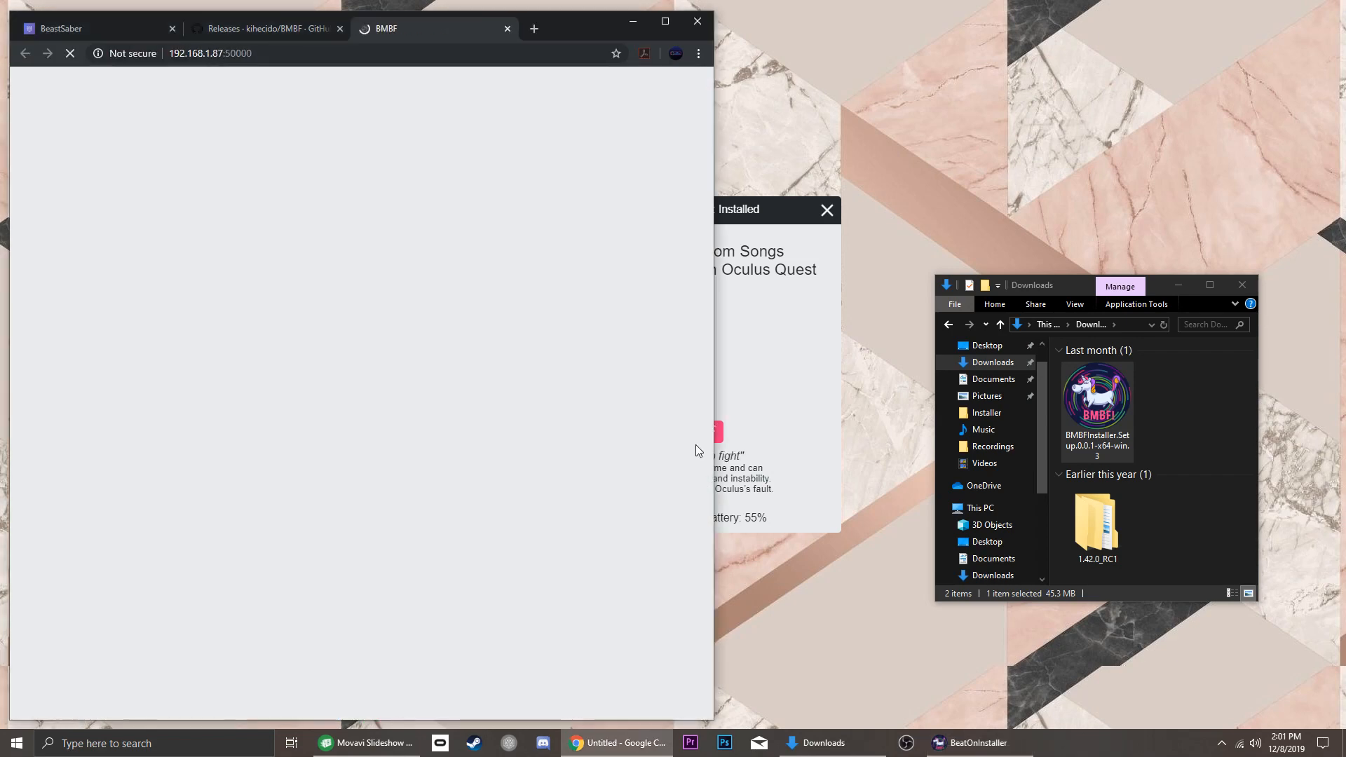
click(238, 87)
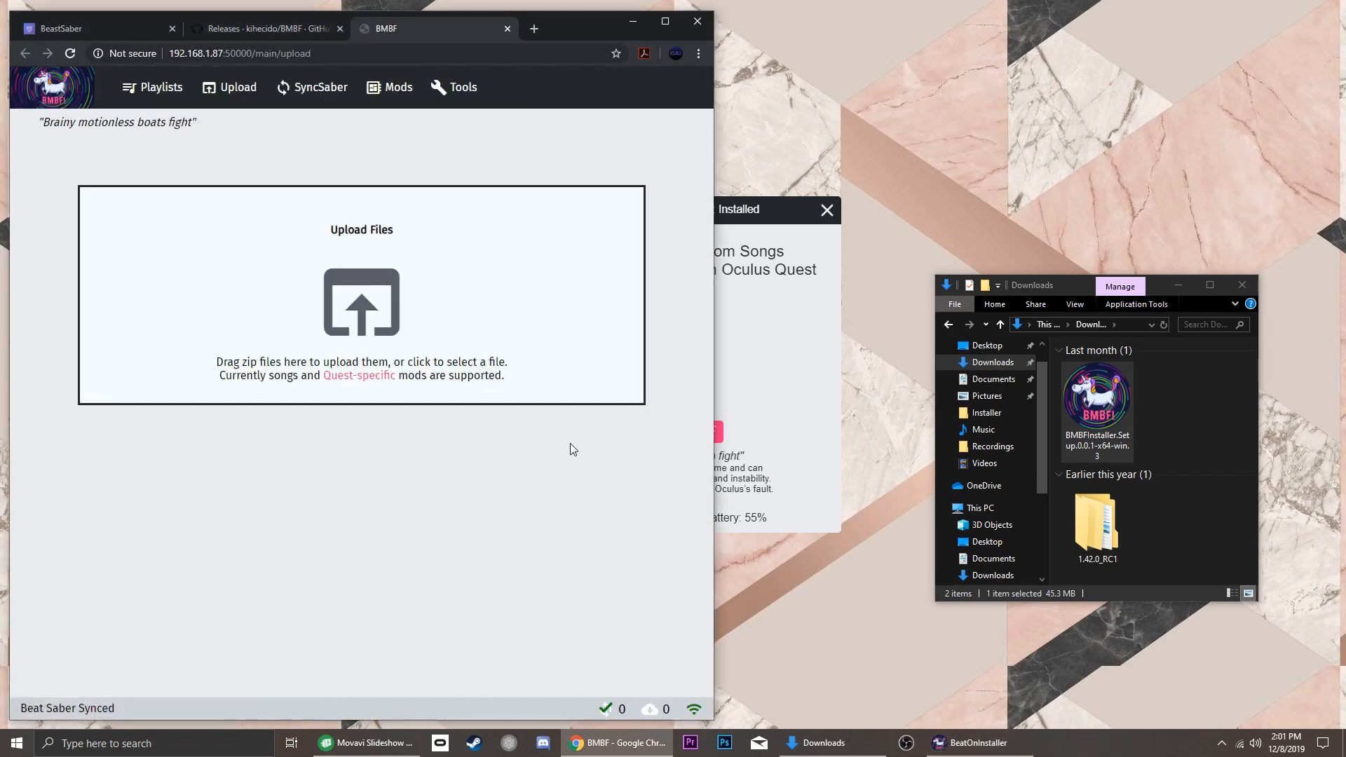